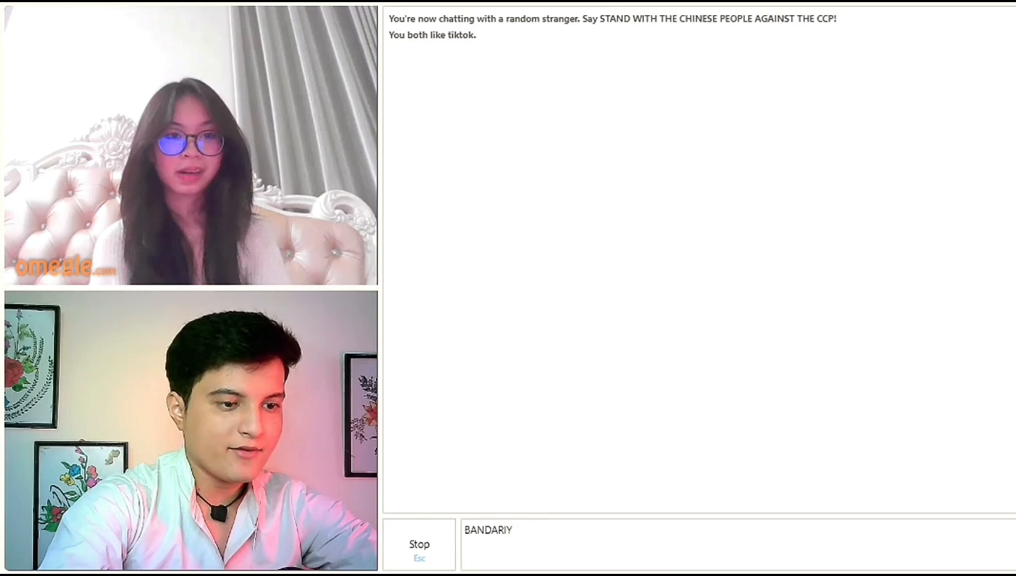
Send 'BANDARIYA' to the current stranger, then skip to a new random partner.
key("Return")
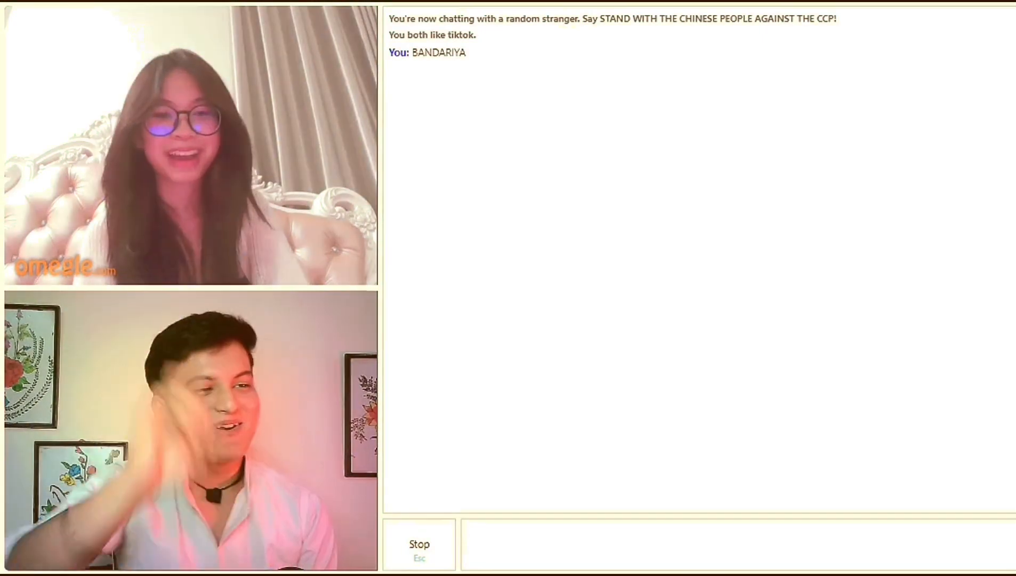
left_click(419, 544)
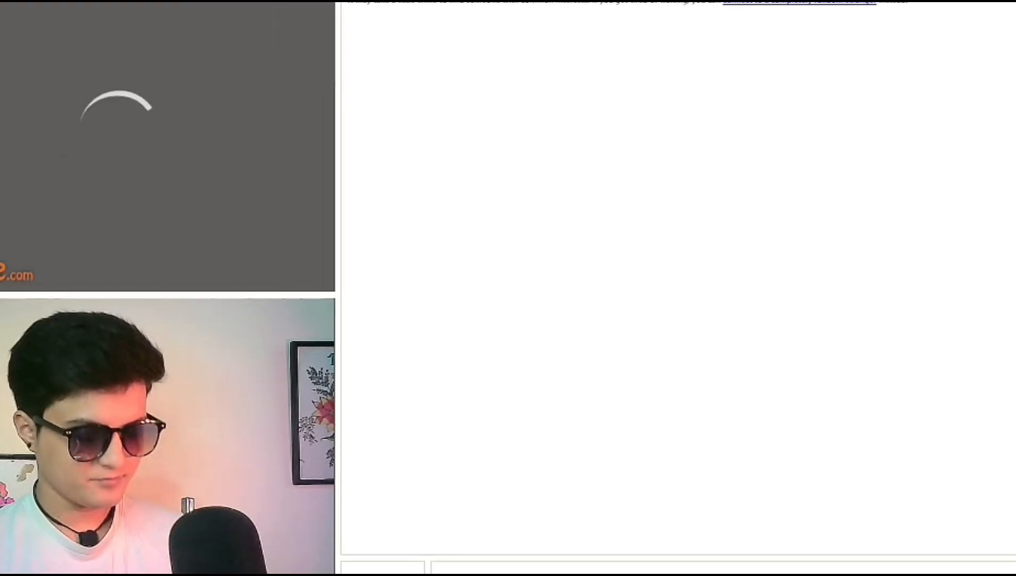